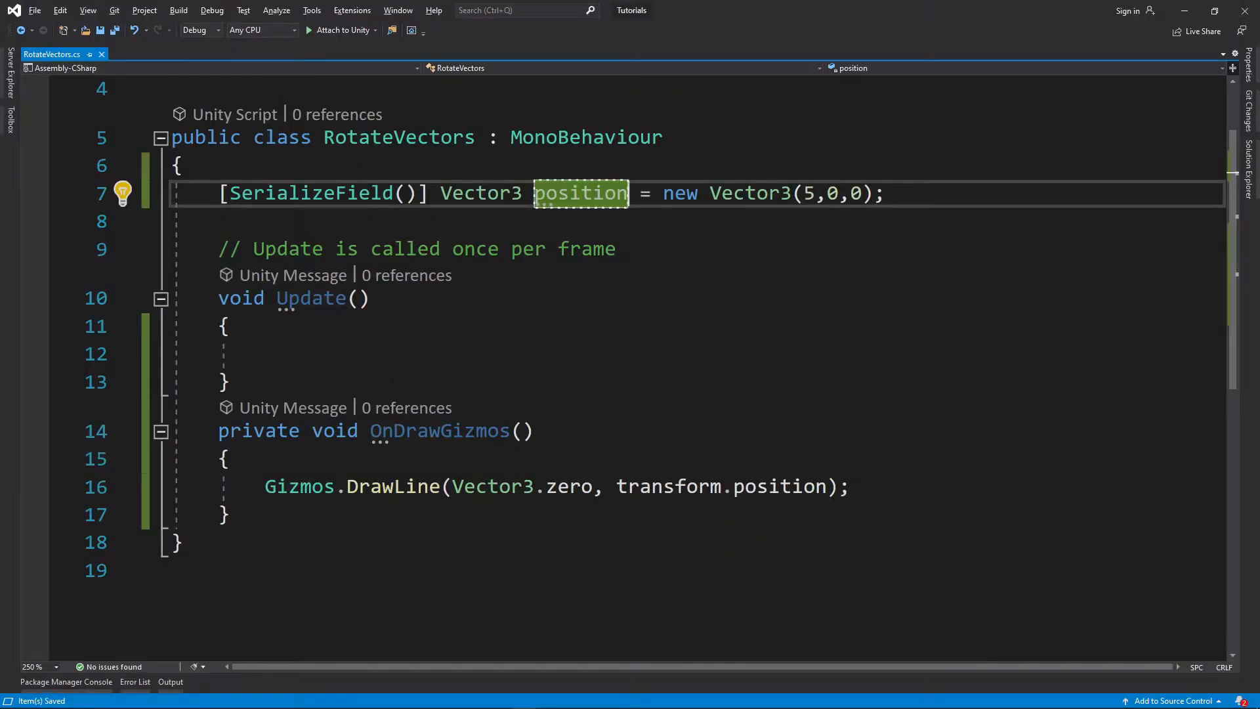
- In Update, write transform.position = Quaternion.Euler(0, 90f, 0) * transform.position, then change 90 to 45
type("t")
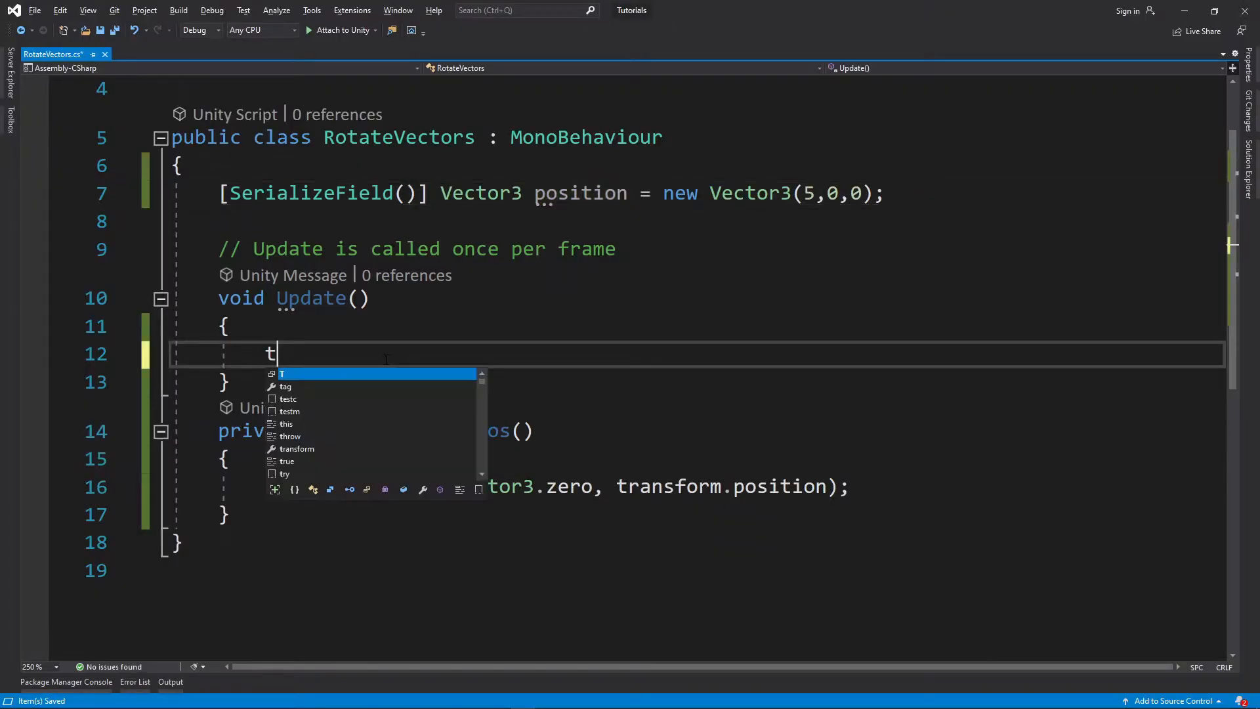
type("ransform.position =")
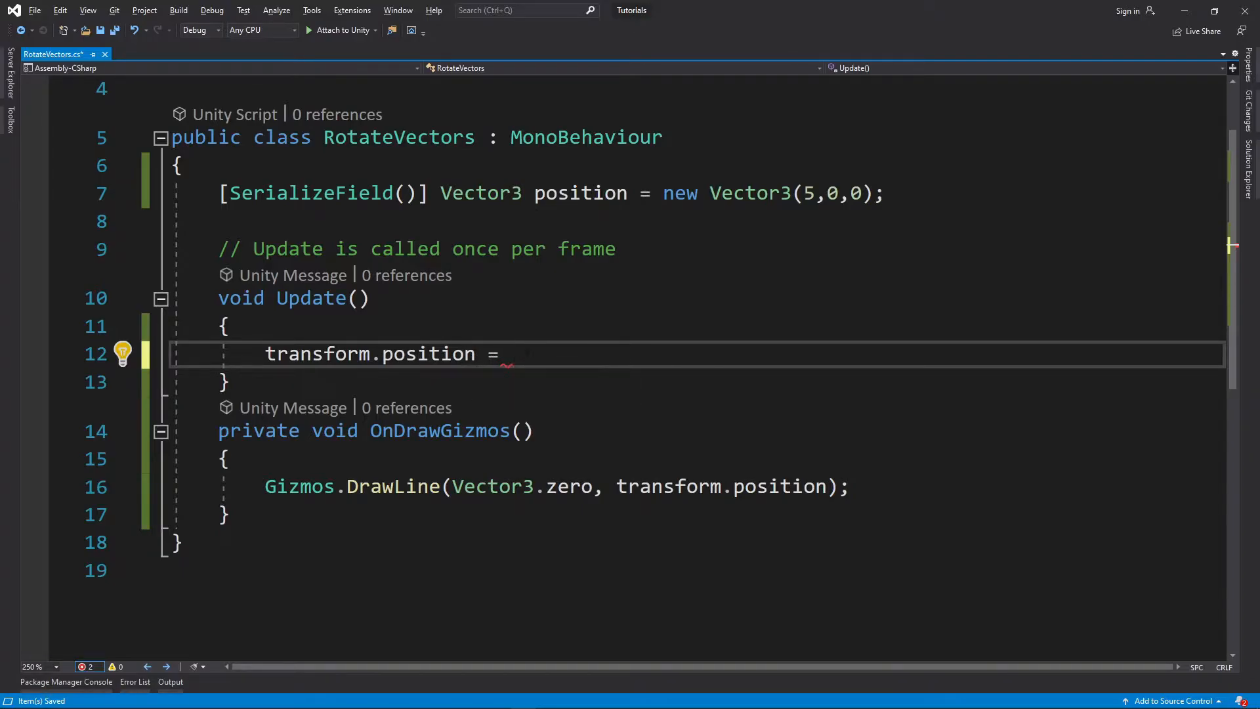
type("Quaternion.Euler")
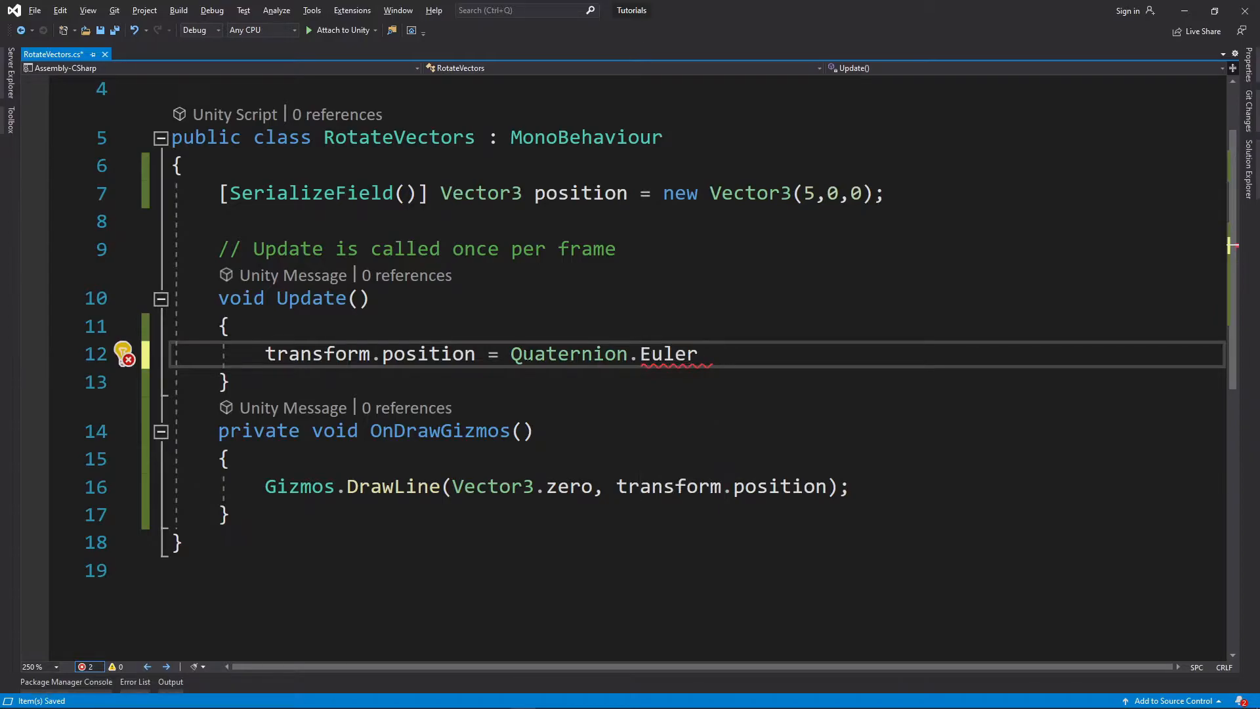
type("()")
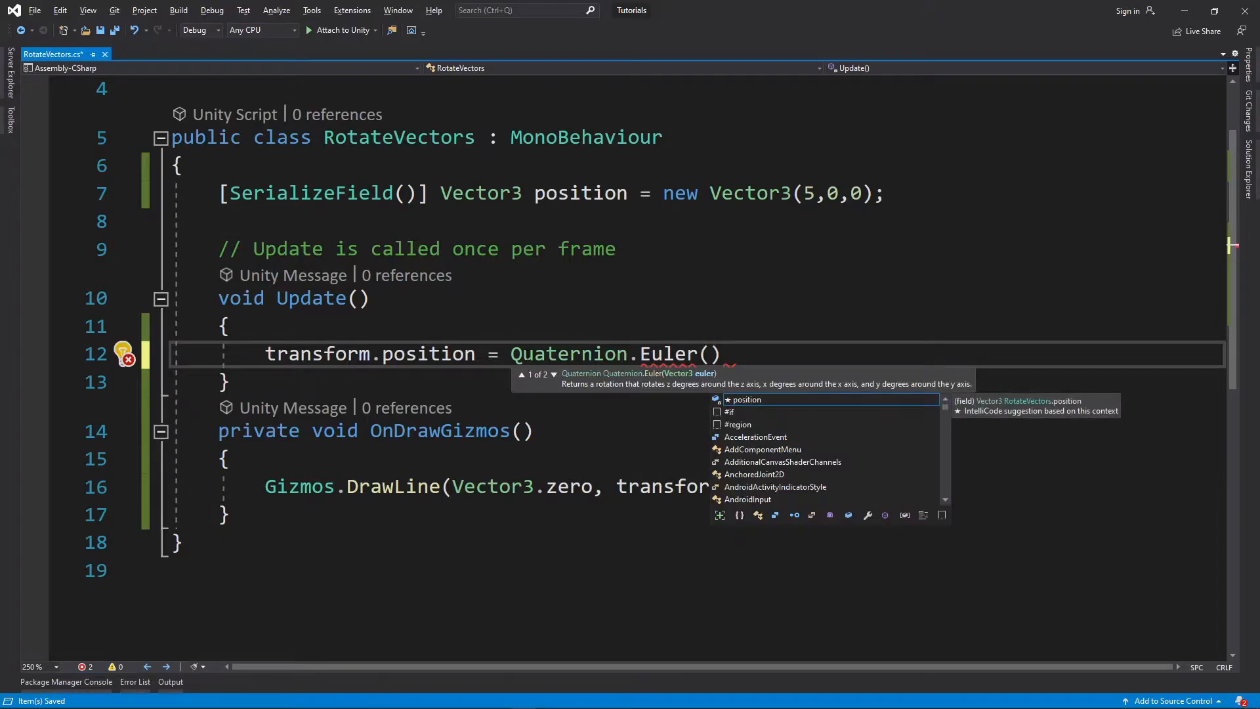
type("0,")
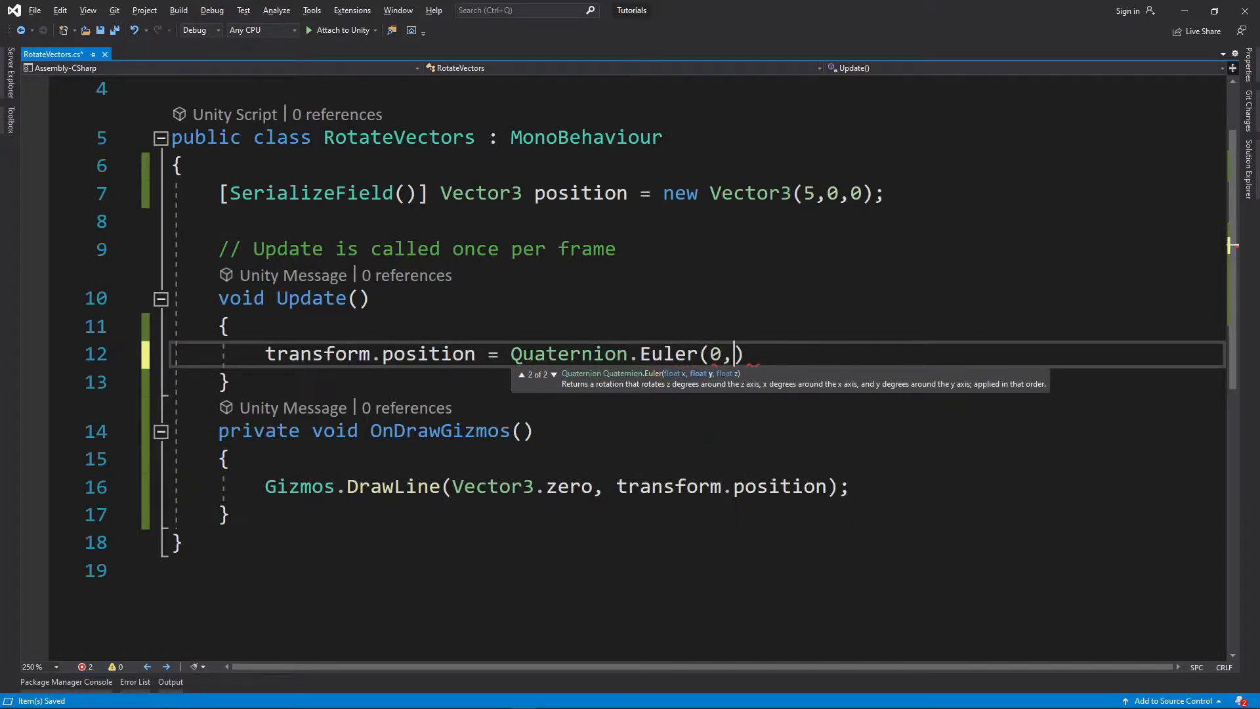
type("90f")
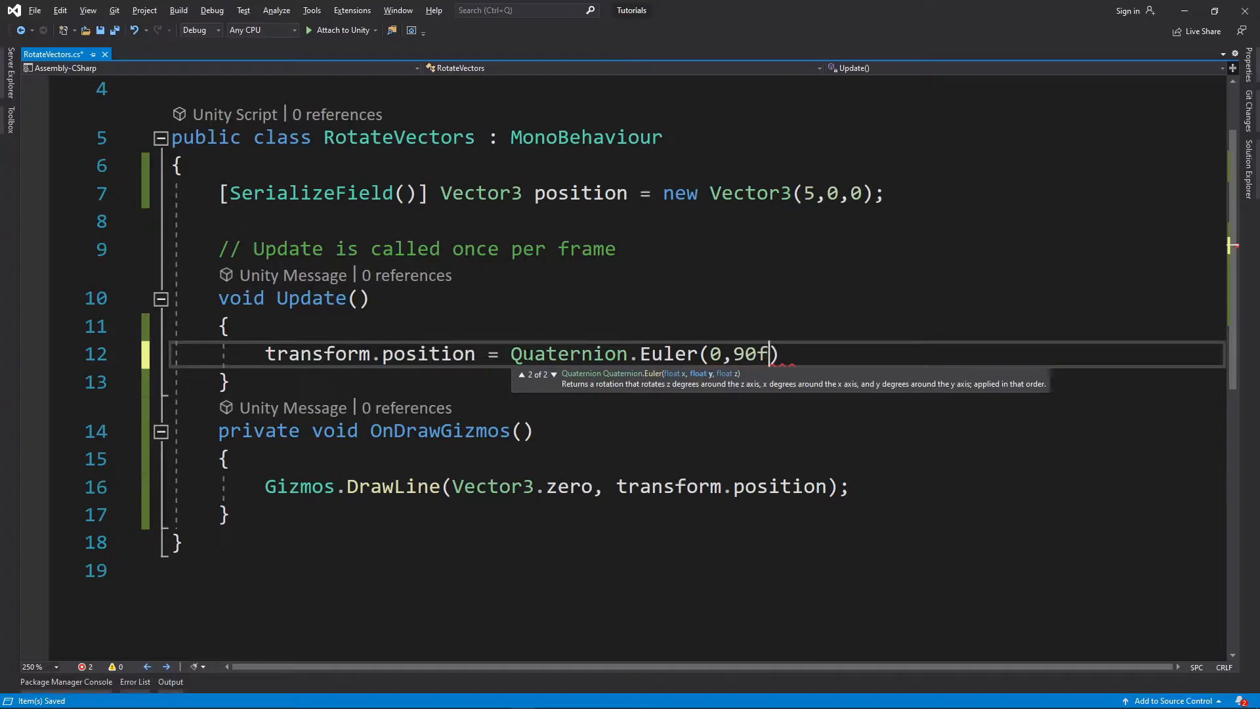
type(",0)")
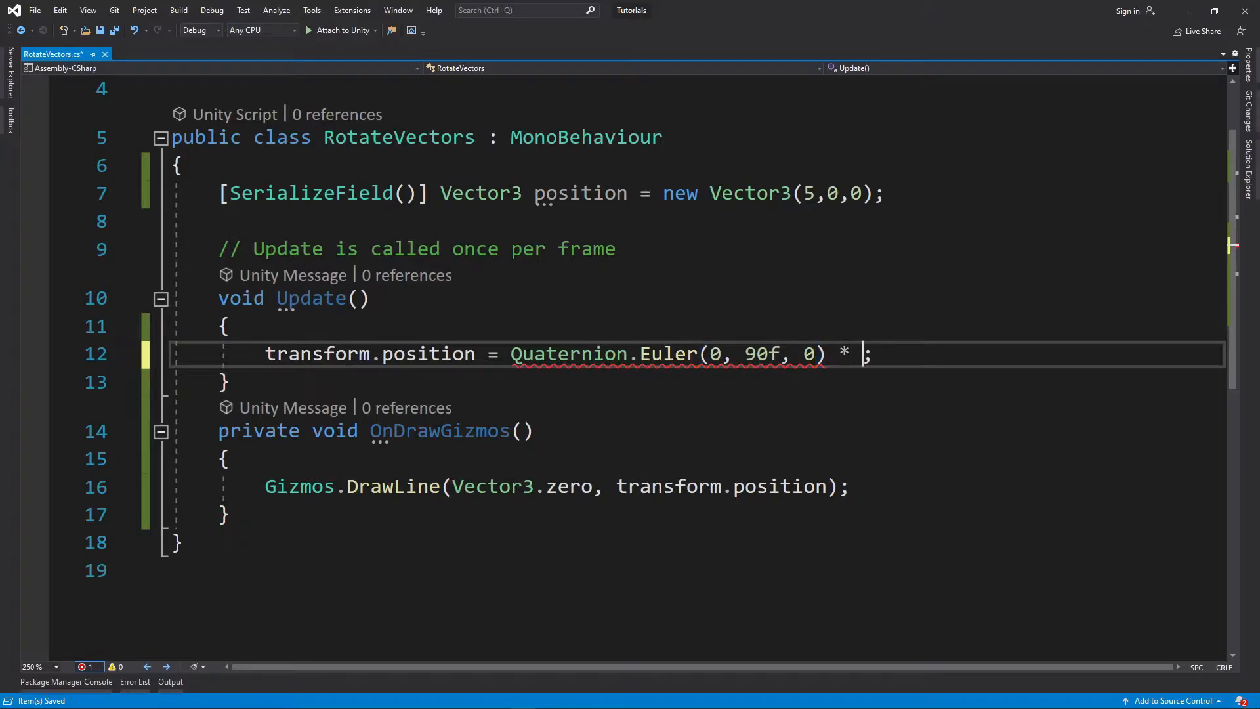
double_click(369, 354)
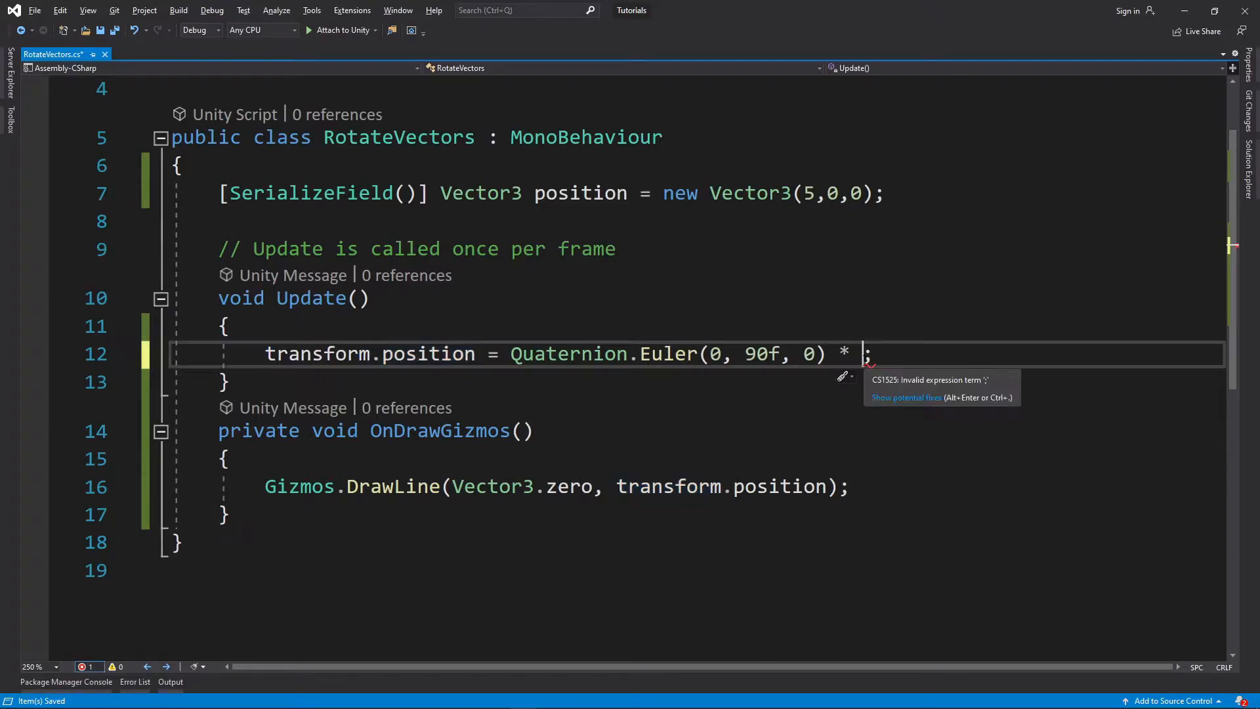
type("transform.position")
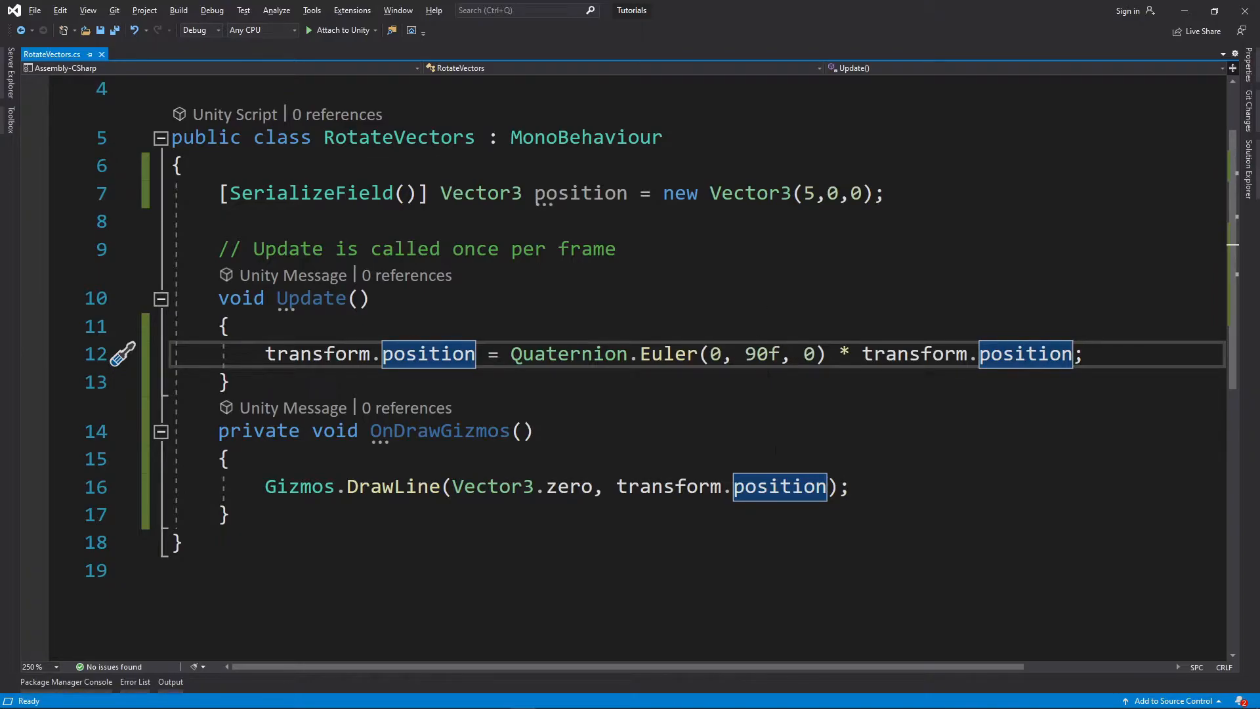
left_click(756, 354)
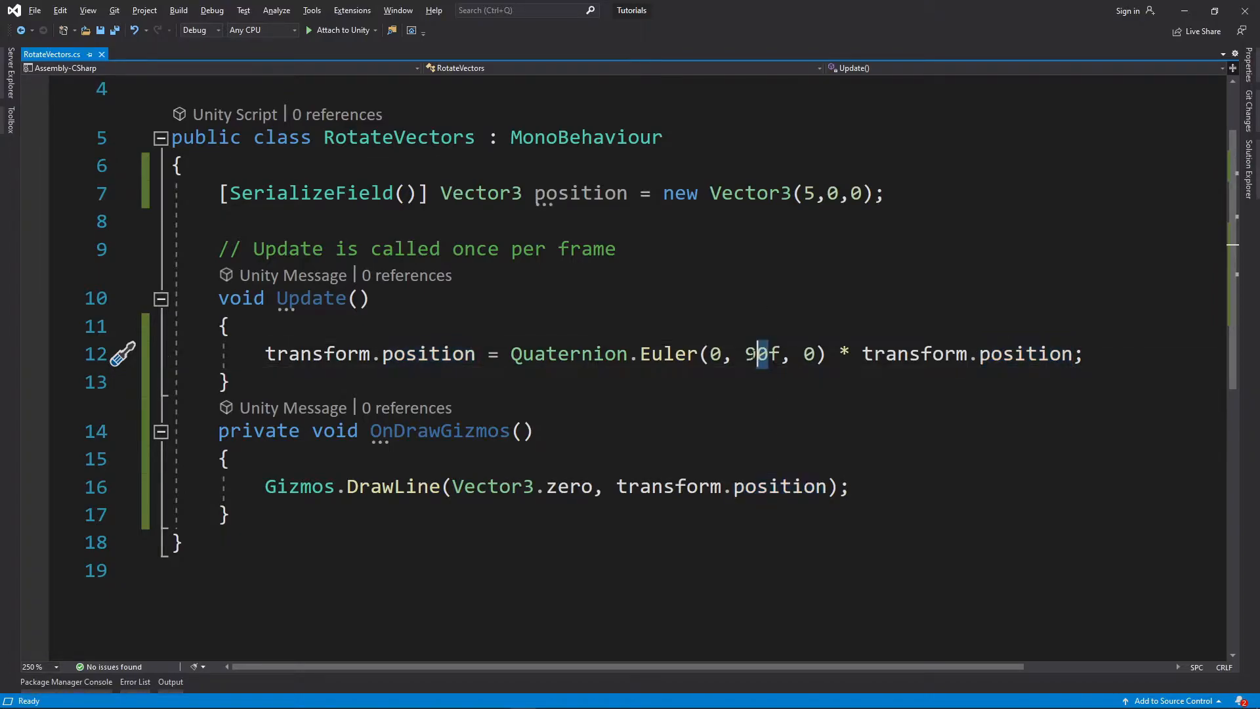
type("45")
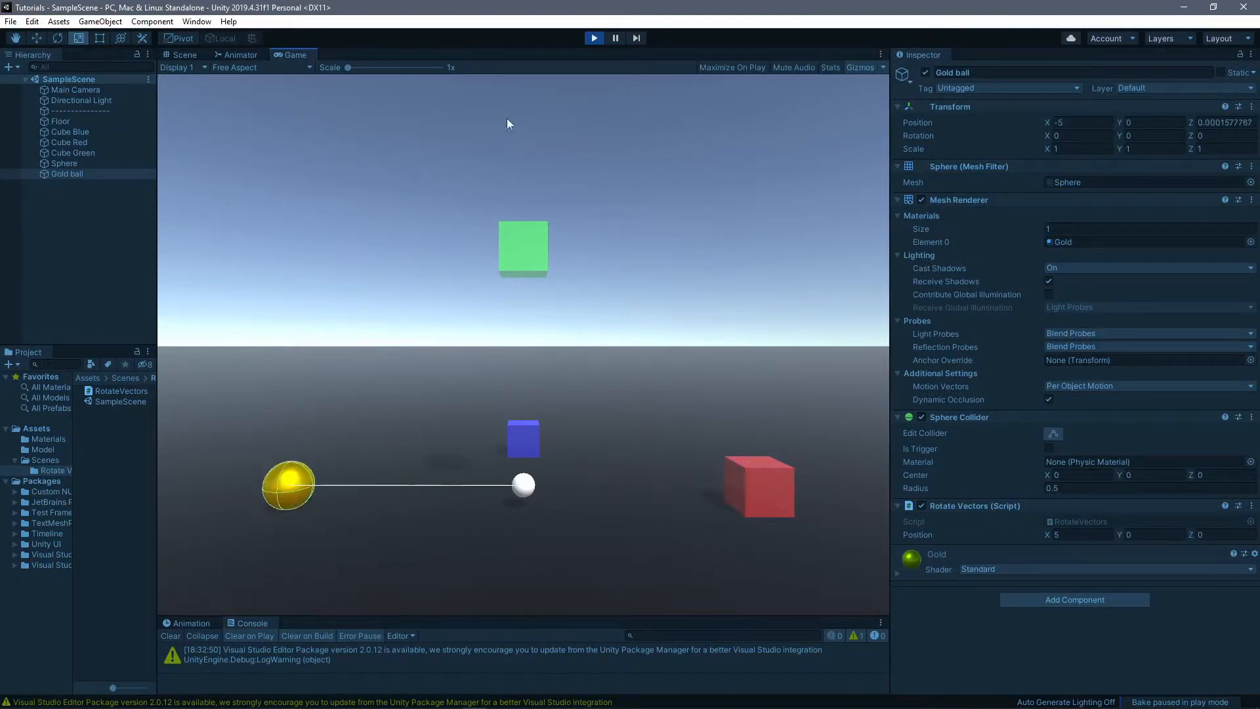
- Switch to Unity and play the scene to watch the gold ball jump around the origin
left_click(594, 38)
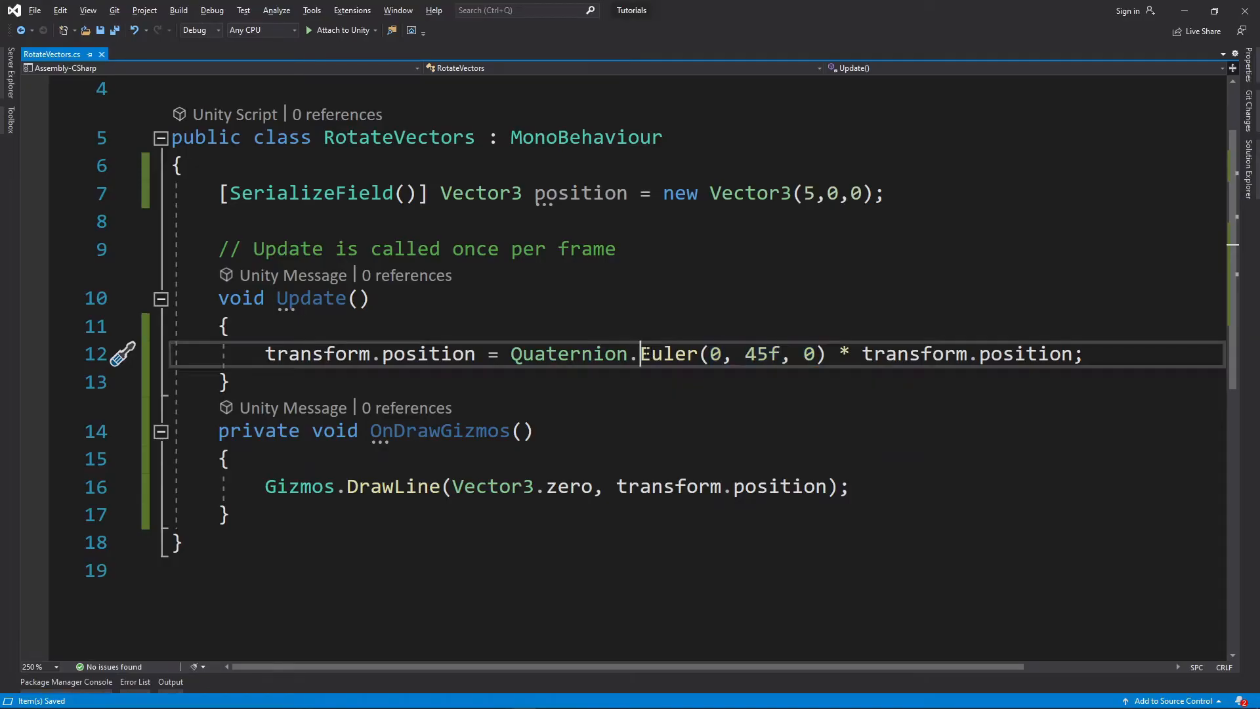
- Replace transform.position after the * with the serialized position field, rotating it by 45f
double_click(669, 353)
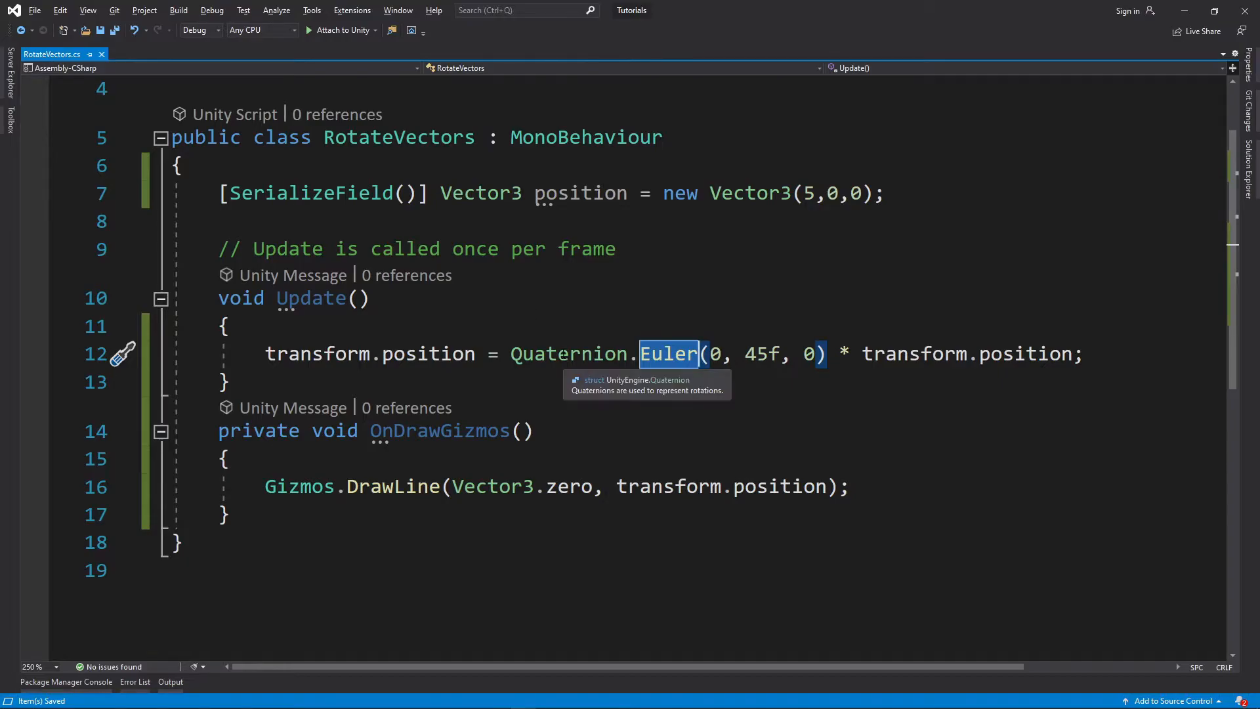
mouse_move(569, 353)
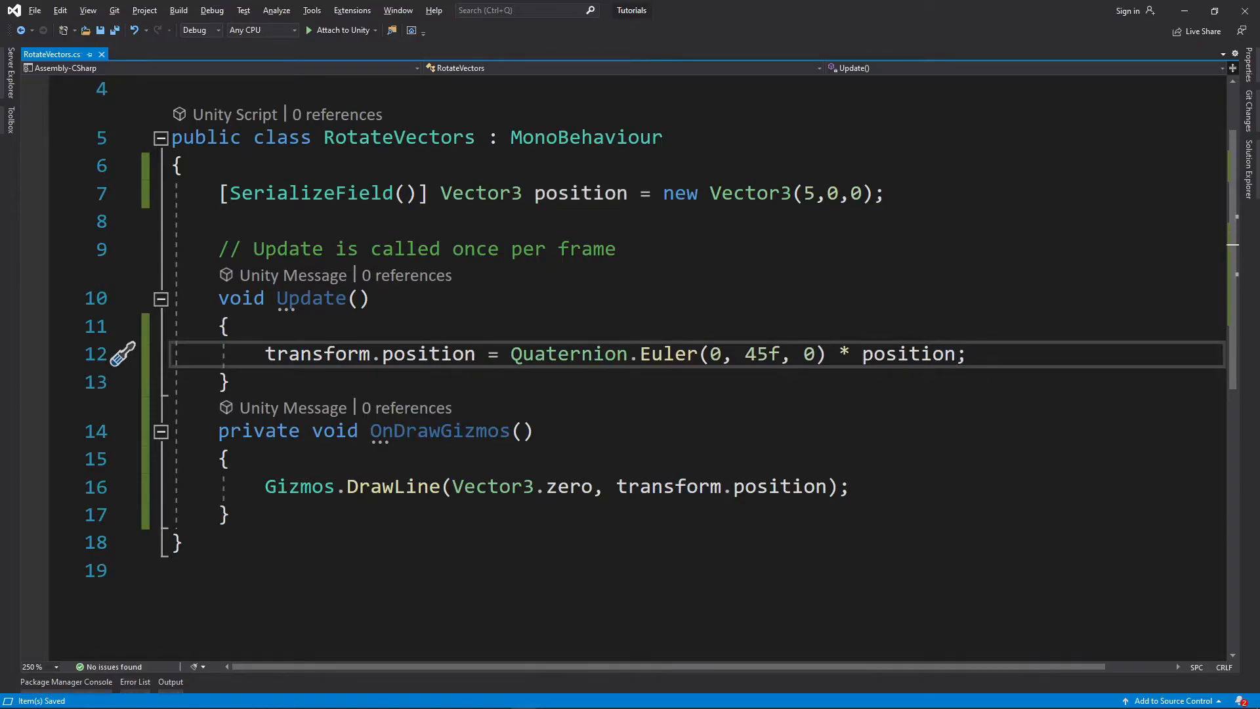
double_click(909, 353)
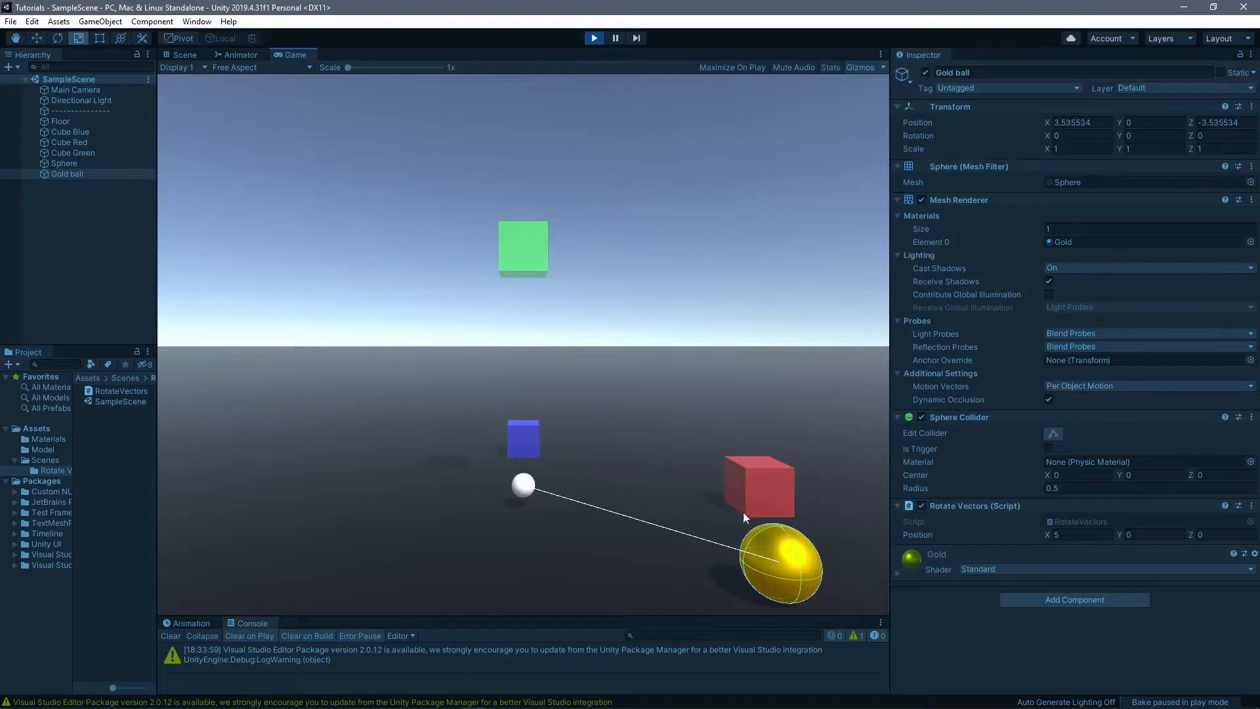
mouse_move(765, 493)
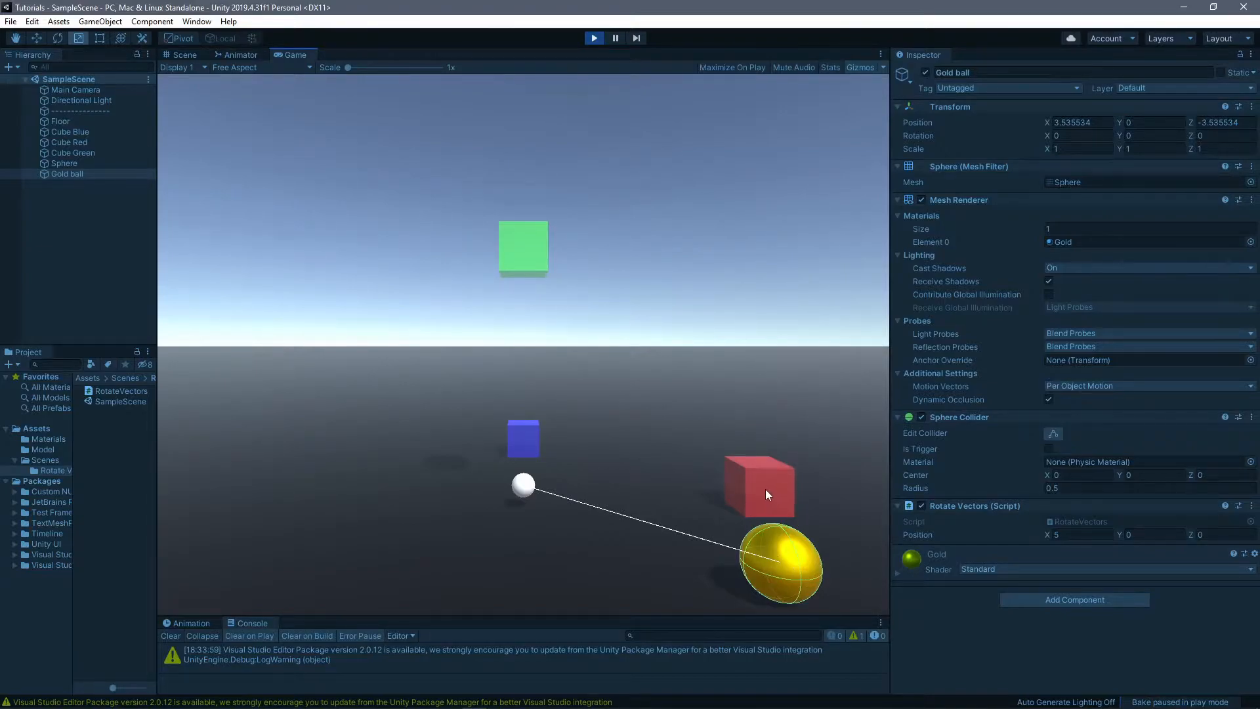
mouse_move(758, 497)
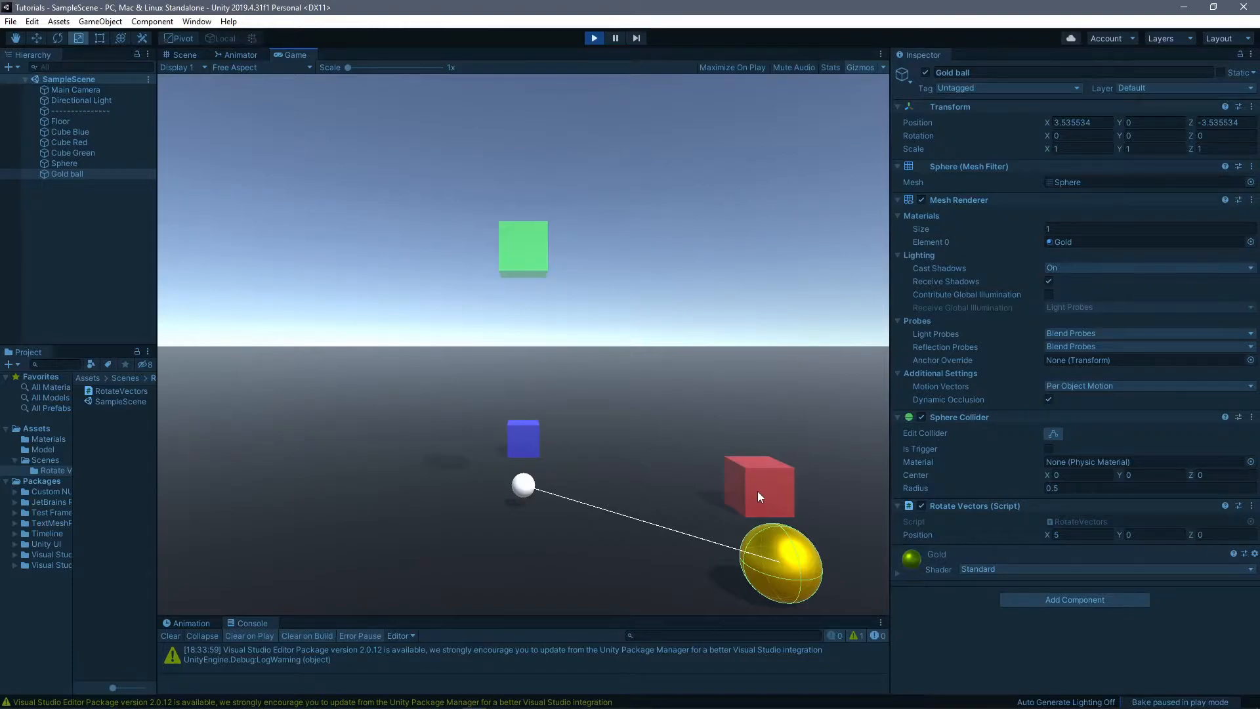
mouse_move(793, 584)
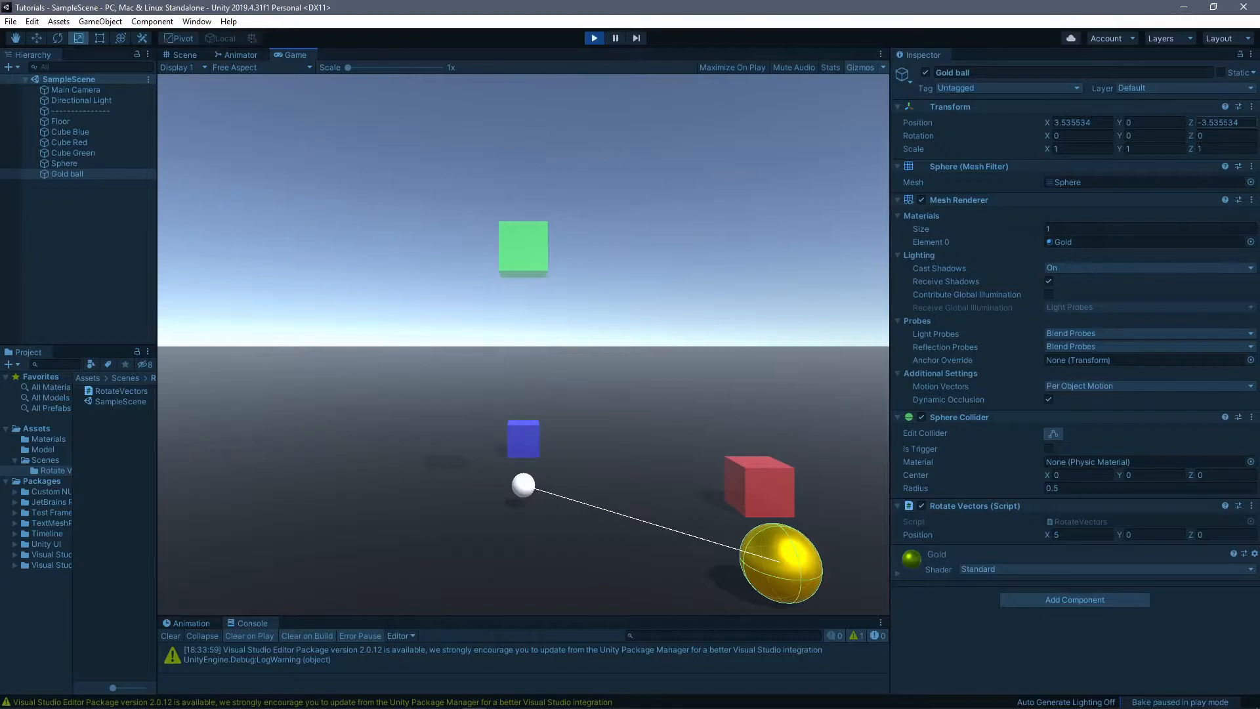
mouse_move(707, 432)
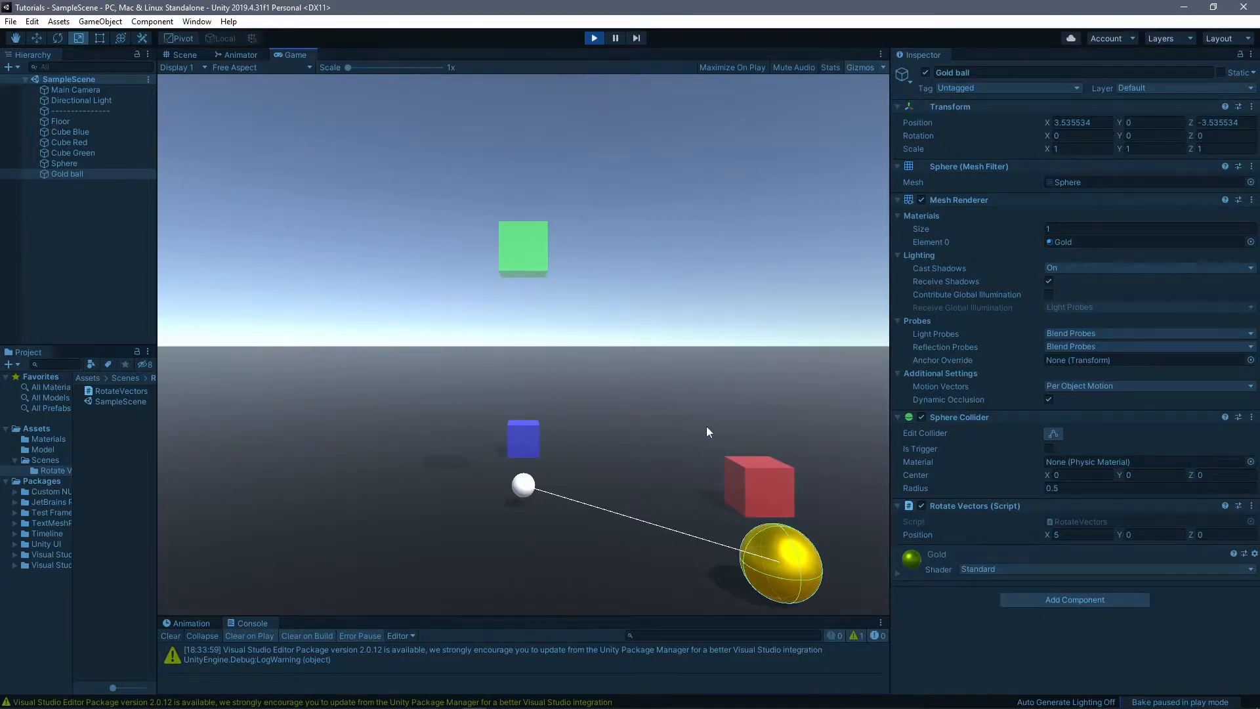
mouse_move(498, 380)
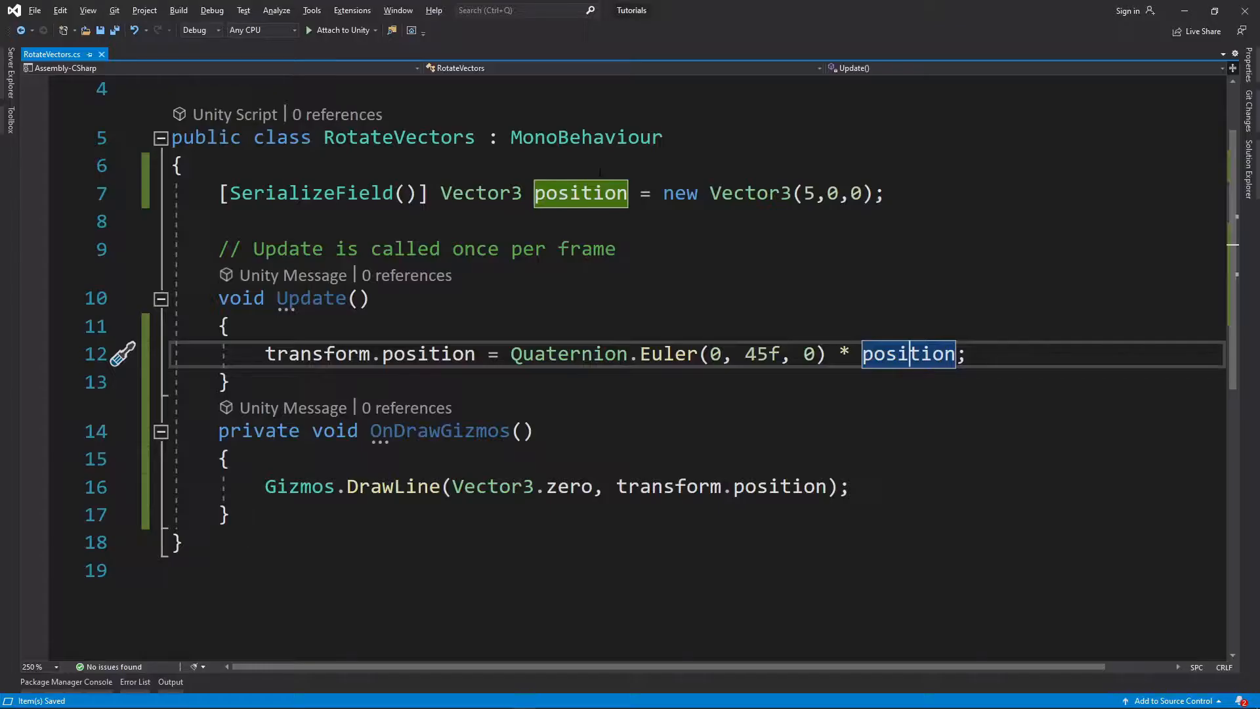
mouse_move(909, 354)
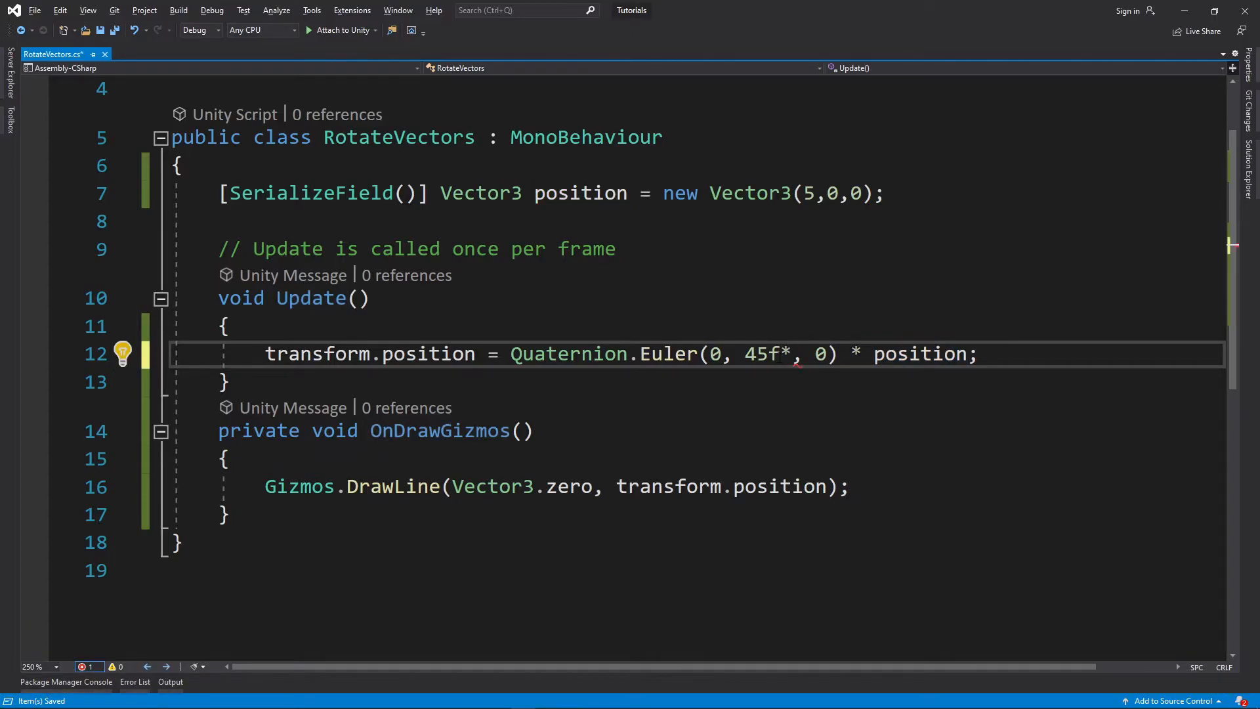
- Change line 12 to Quaternion.Euler(90f * Time.deltaTime, 45f * Time.deltaTime, 0) * transform.position
type("tim")
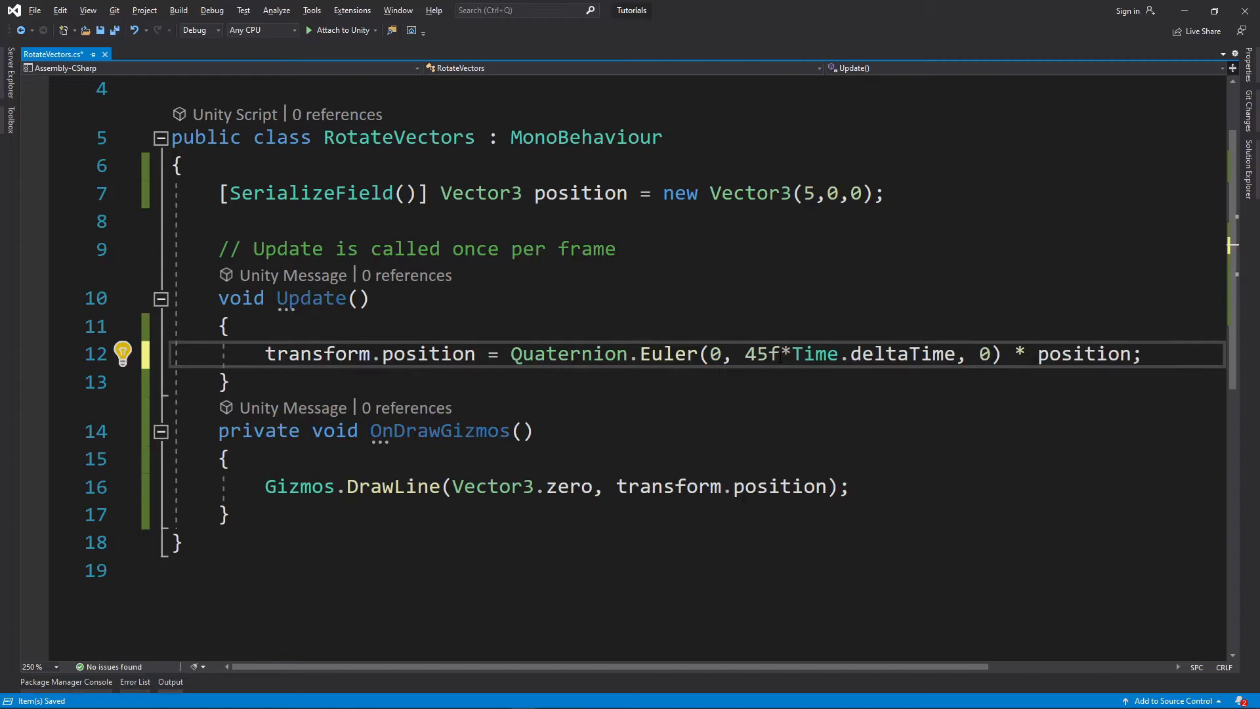
double_click(899, 354)
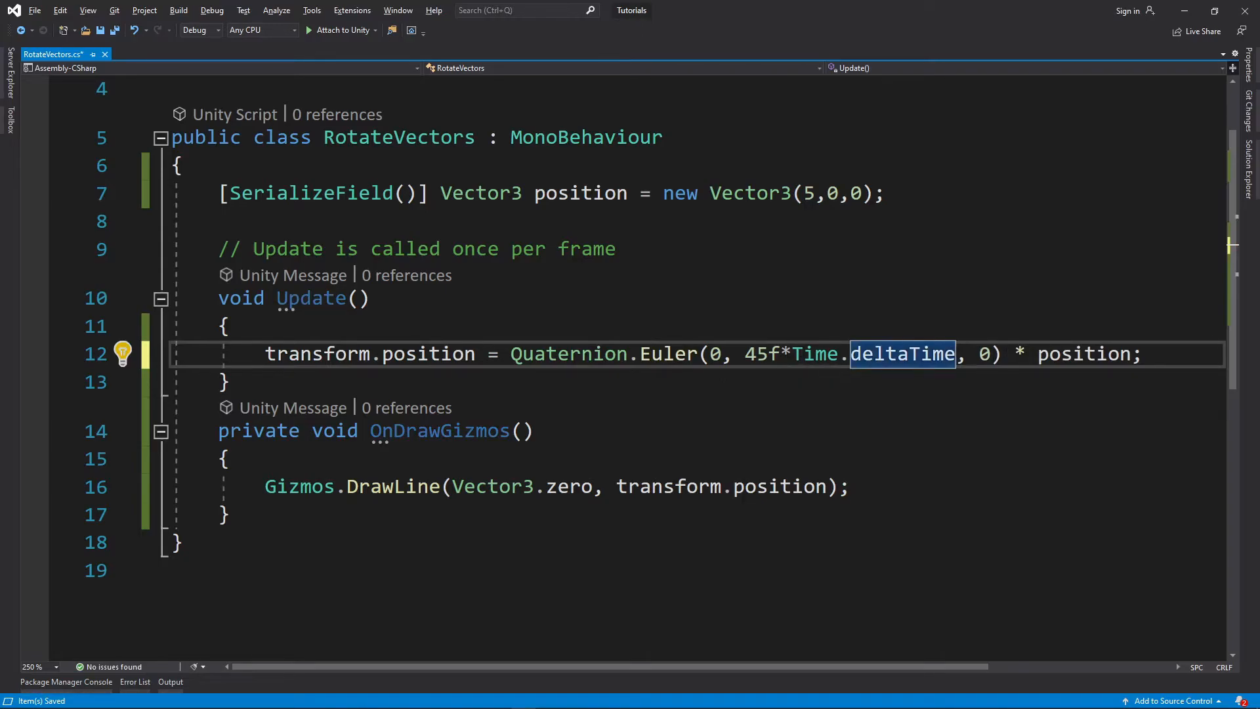
double_click(367, 354)
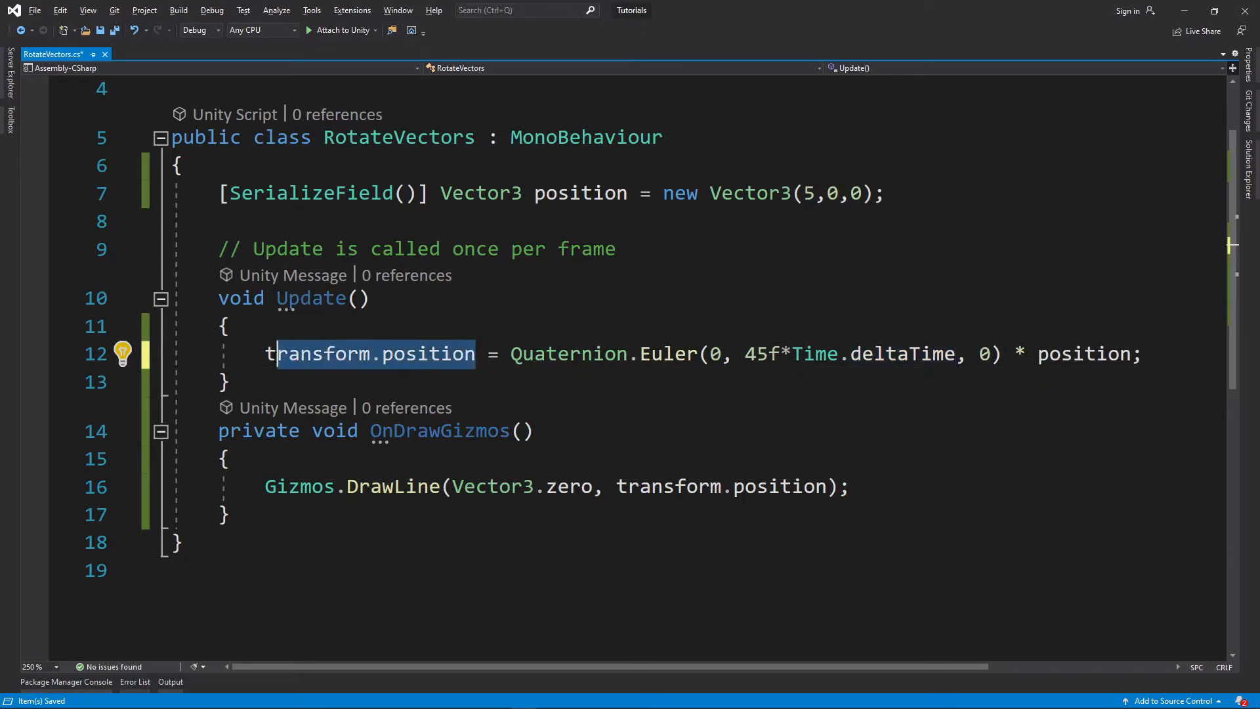
double_click(1084, 354)
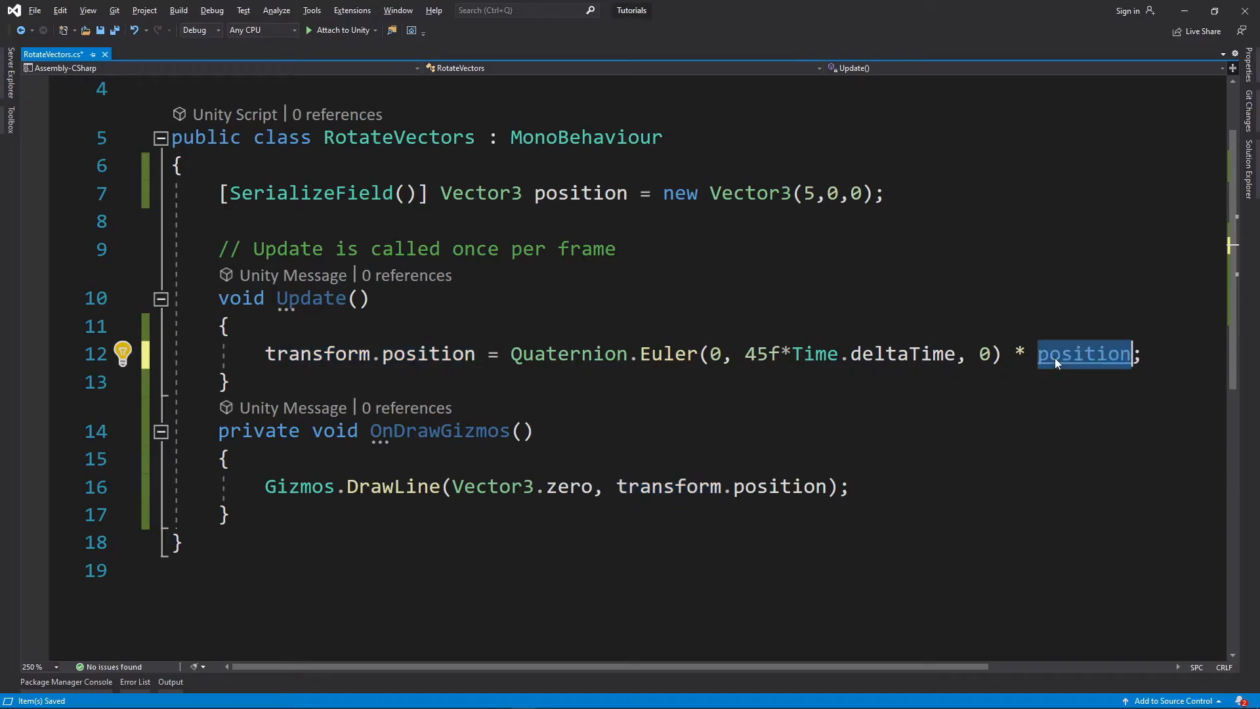
type("transform.position")
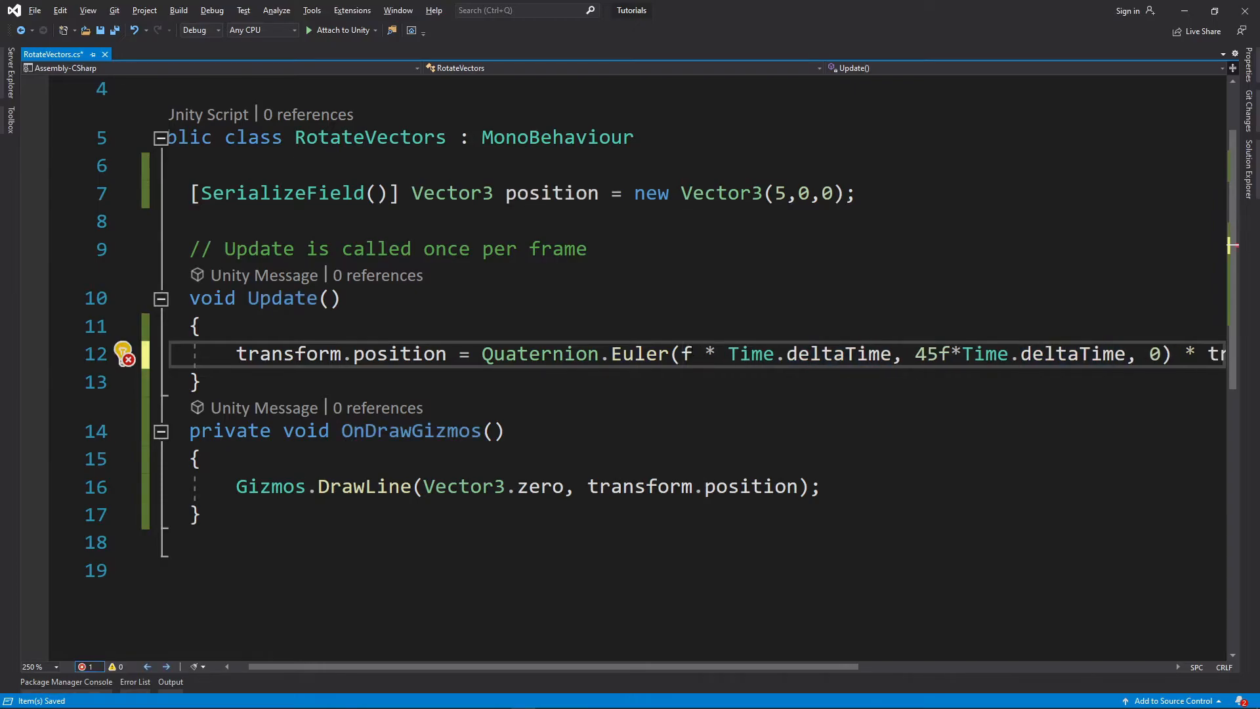
type("90")
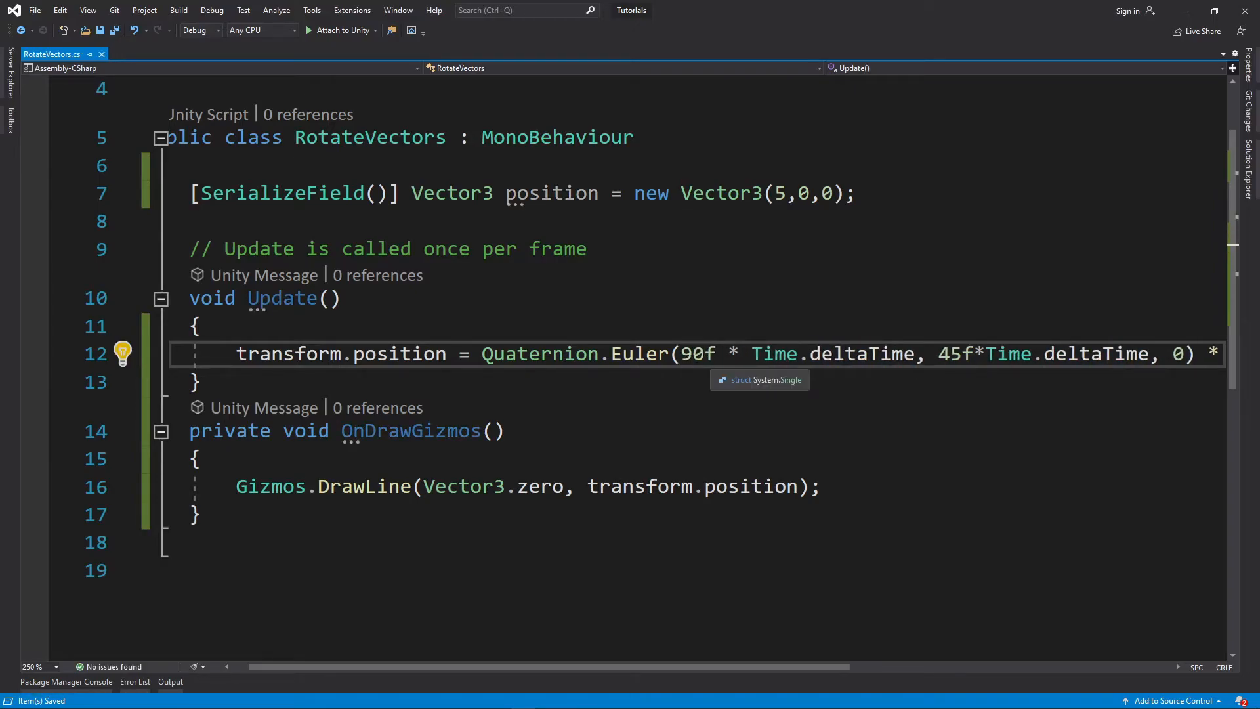
double_click(697, 353)
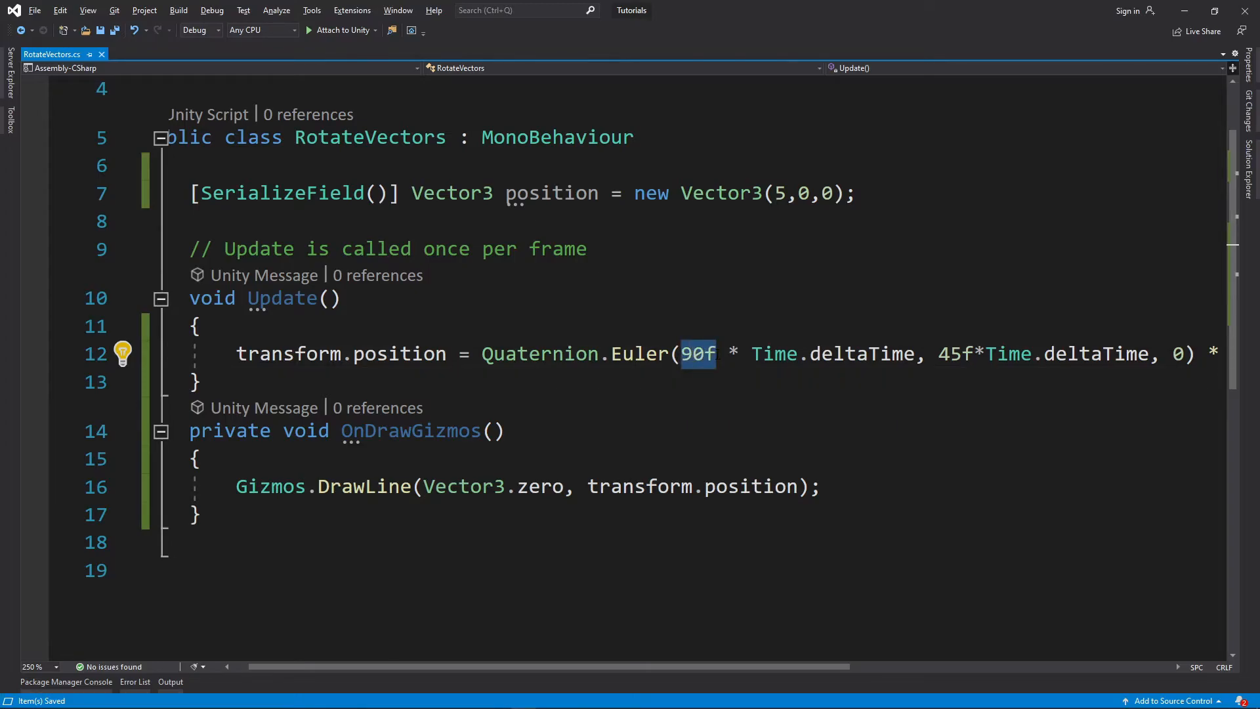
double_click(835, 354)
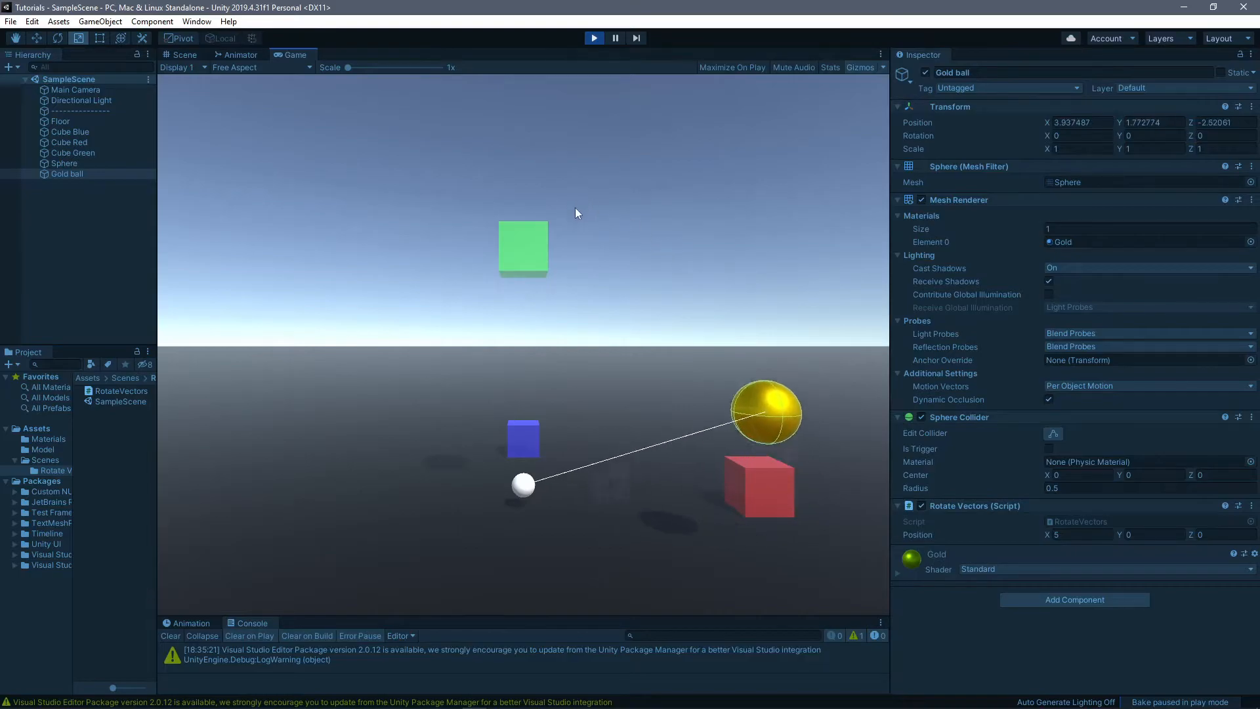
- View the gold ball's tilted orbit in Unity's Scene view, then return to Visual Studio
left_click(183, 54)
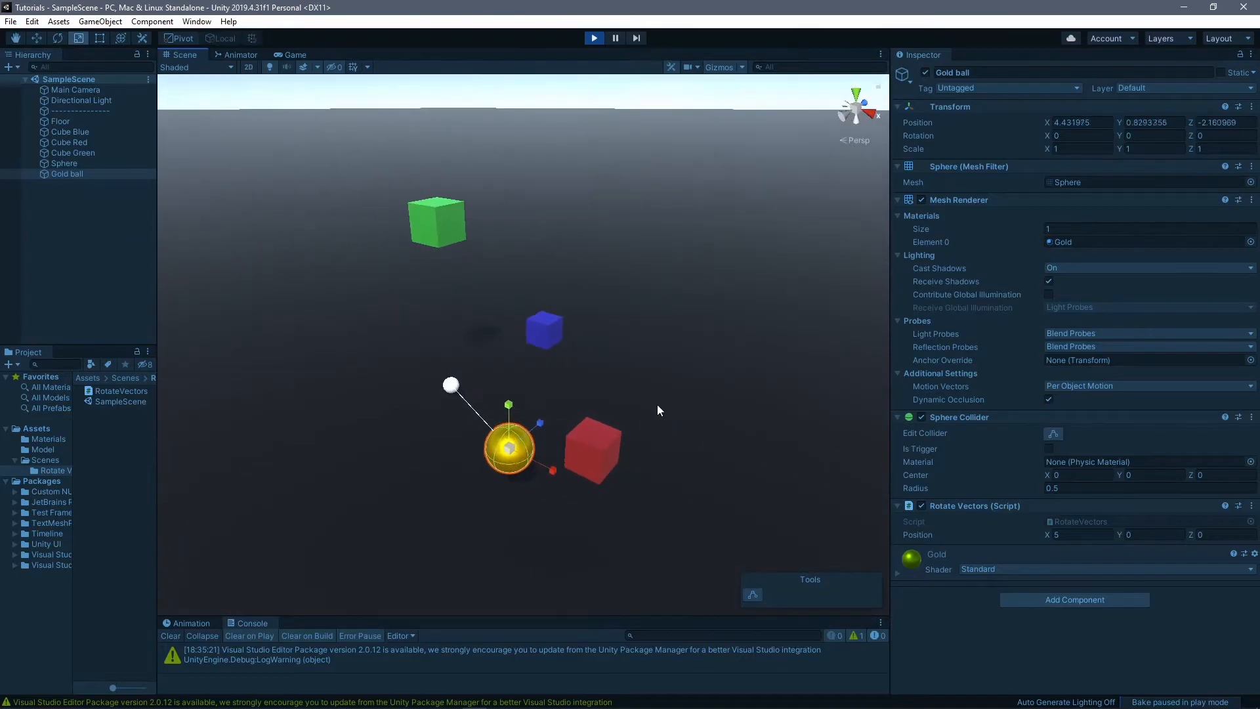
left_click(593, 38)
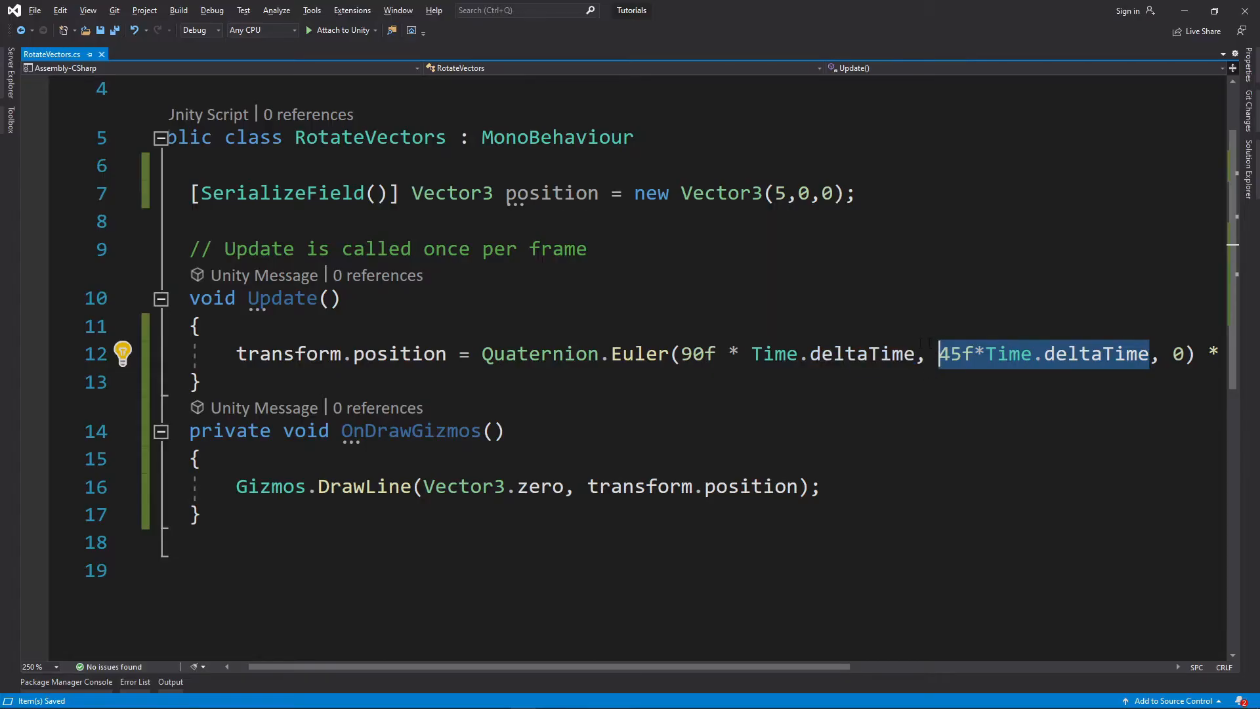
- Add a serialized rotation field (0, 45f, 0) and rotate position by Euler(rotation * Time.deltaTime)
type("45f")
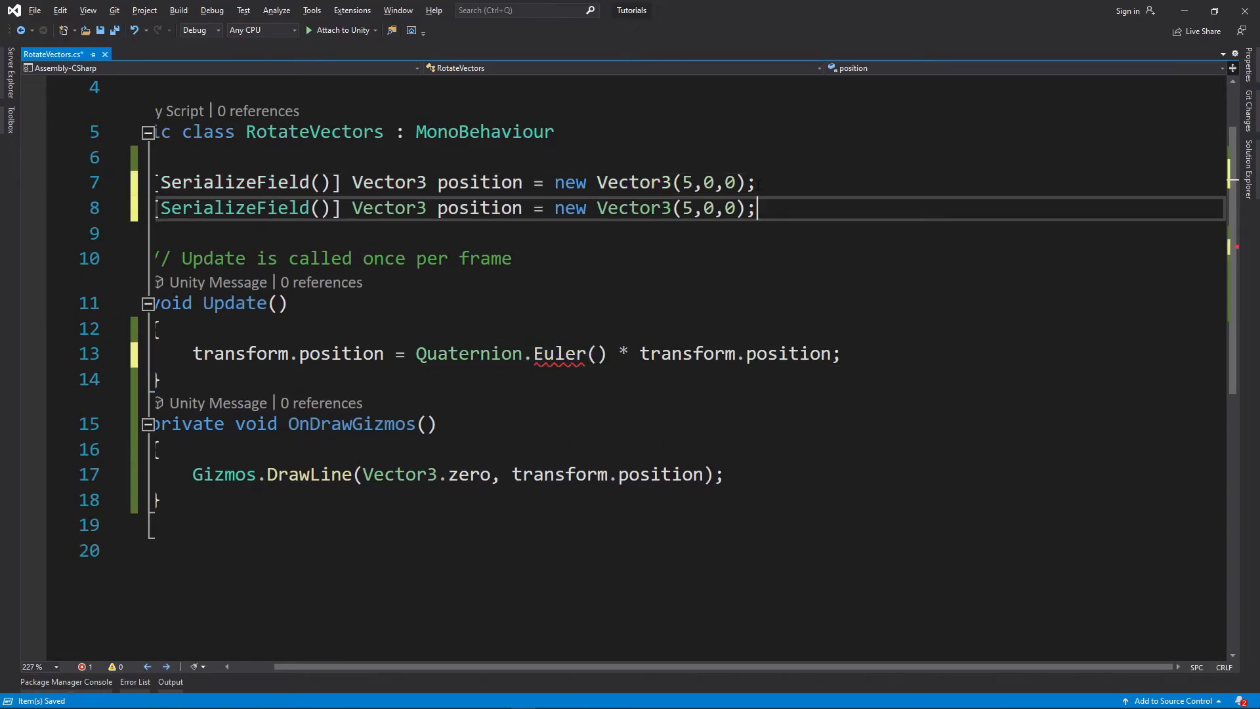
type("rotation")
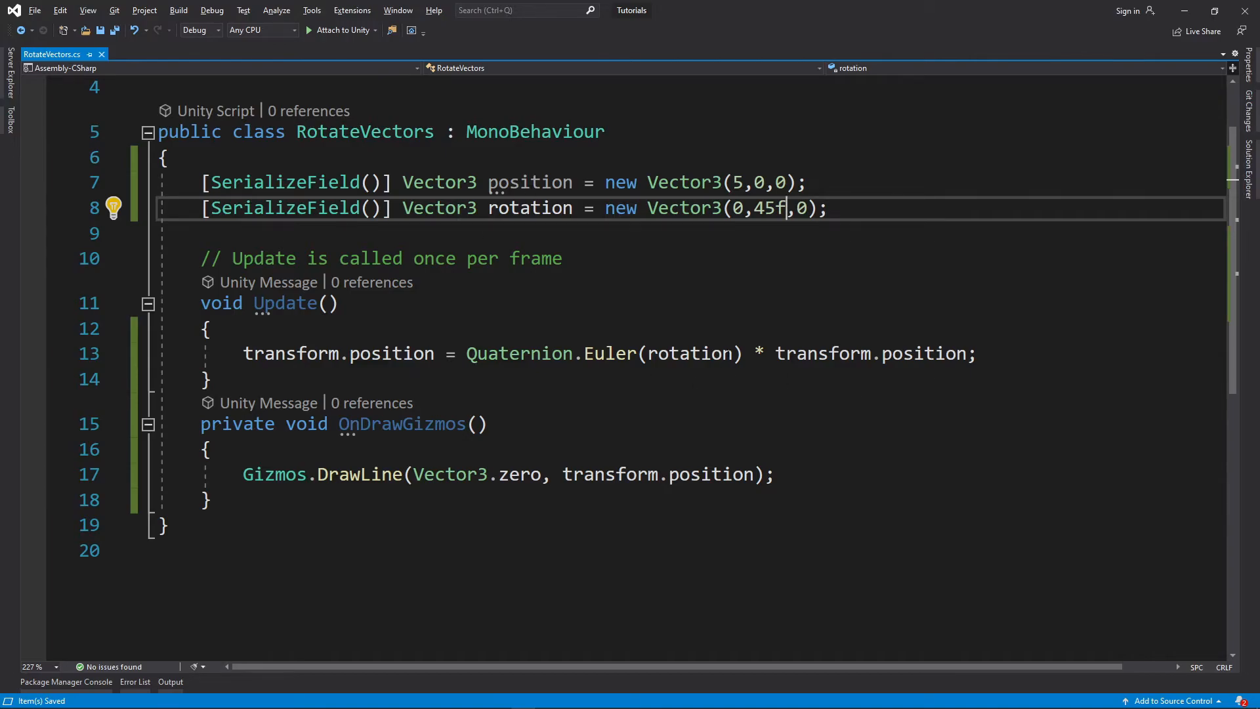
double_click(688, 354)
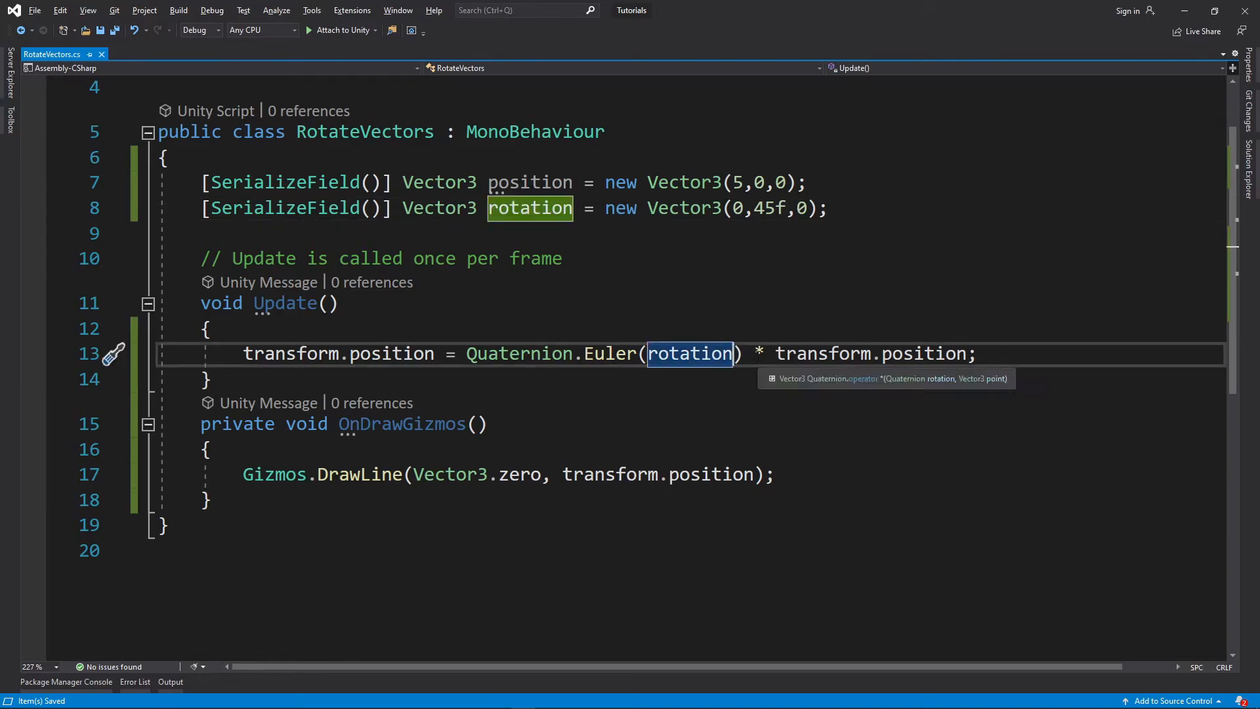
type("* ti")
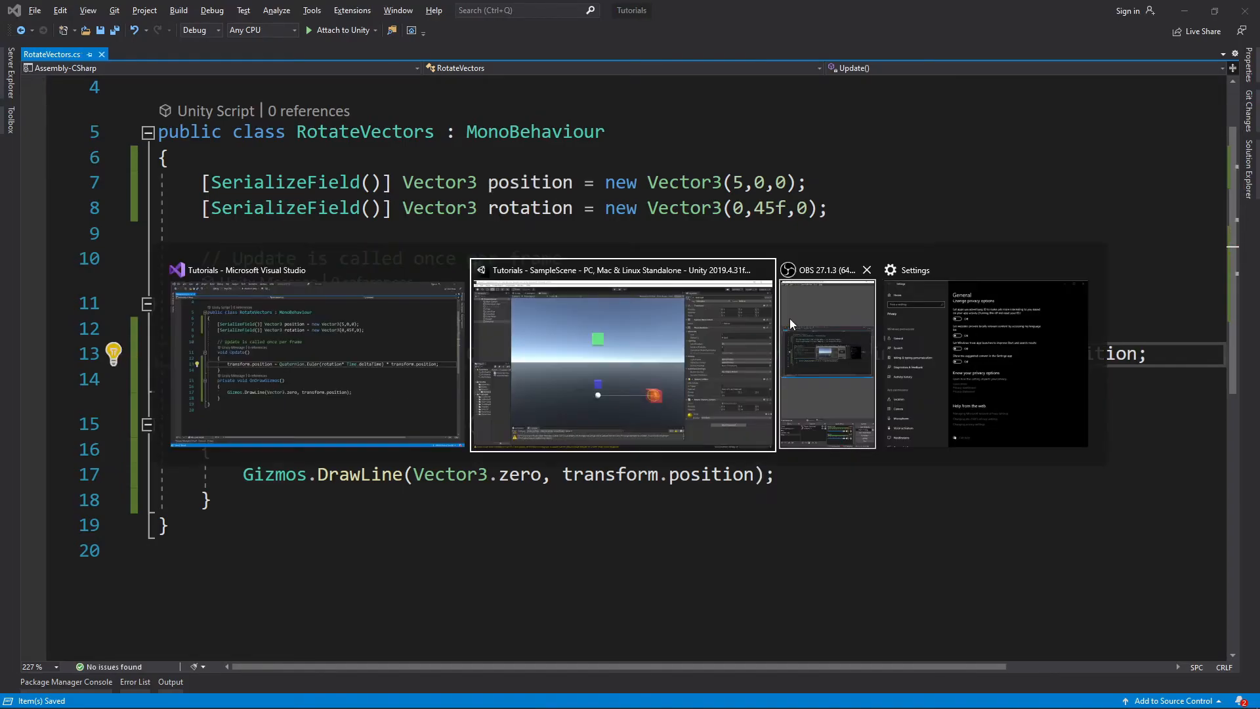
- In Unity's Rotate Vectors component, enter Rotation X 0 and Y 45 during Play mode
left_click(620, 358)
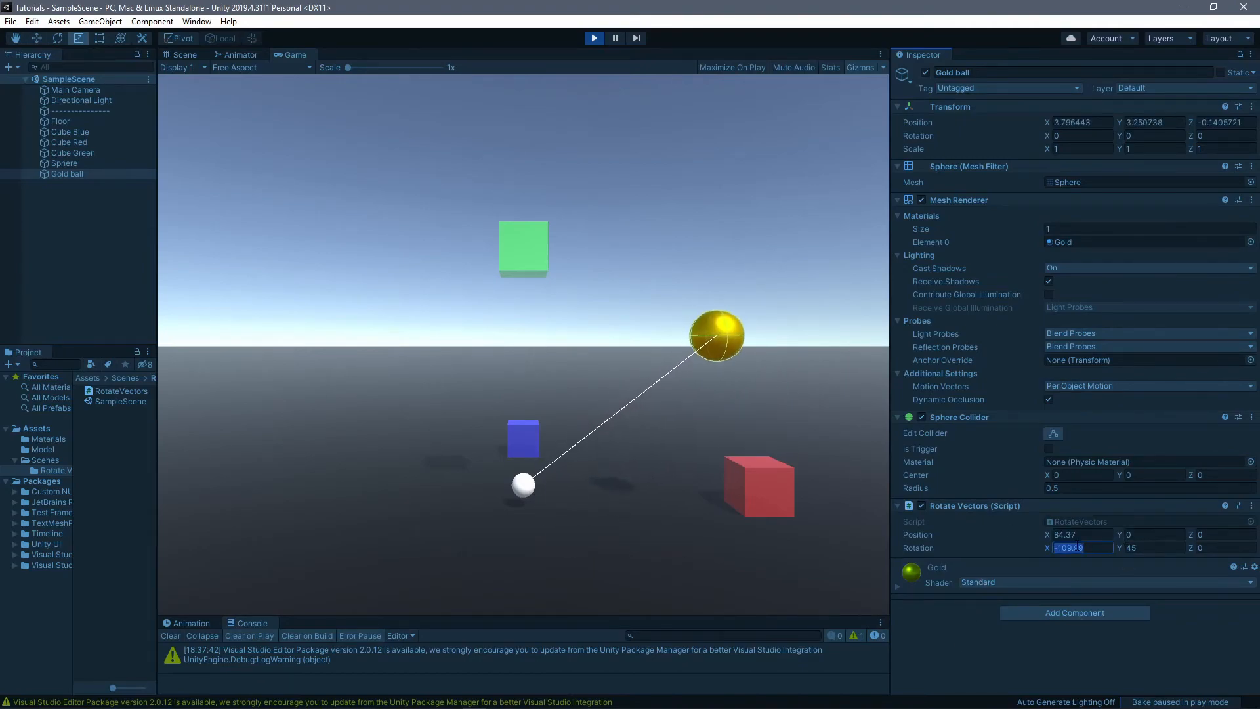
type("0")
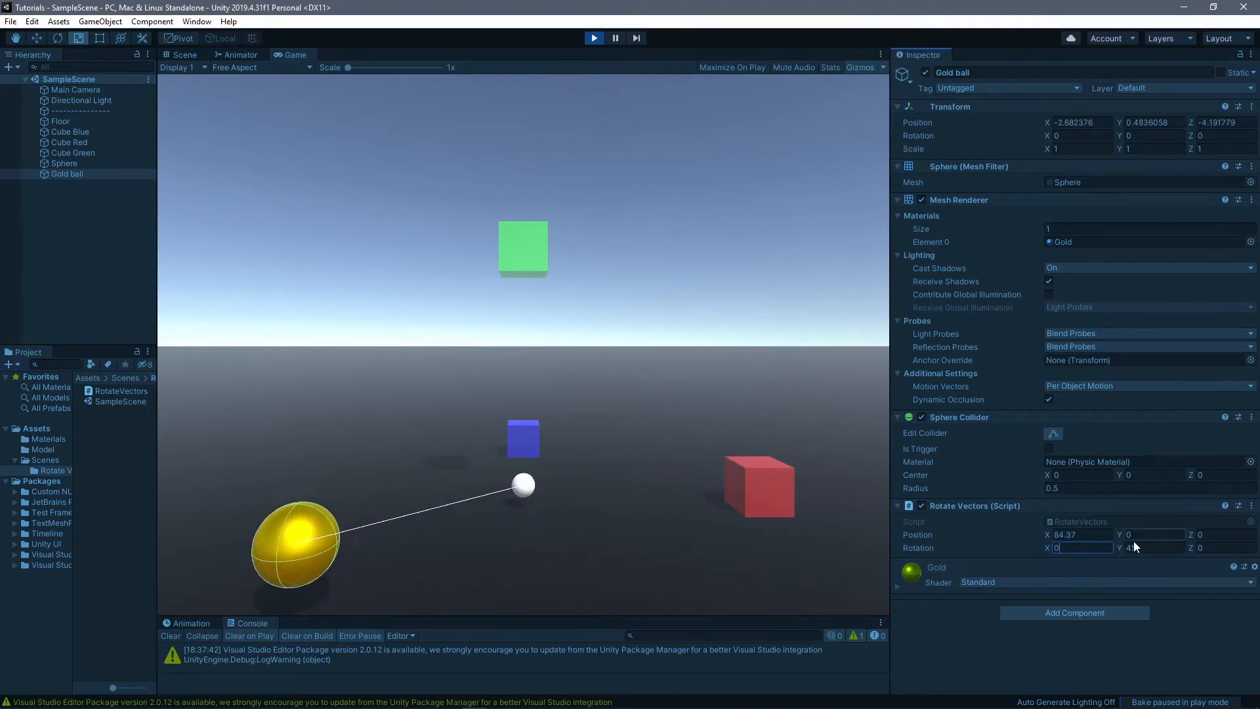
type("45")
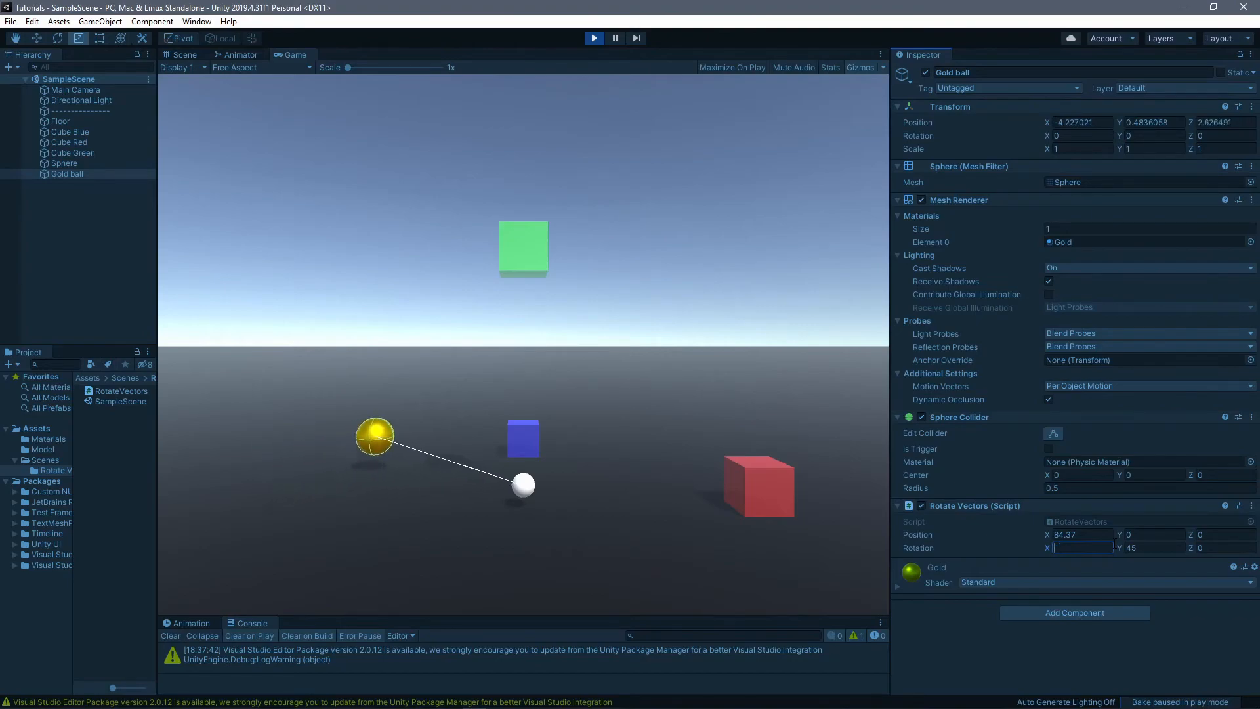